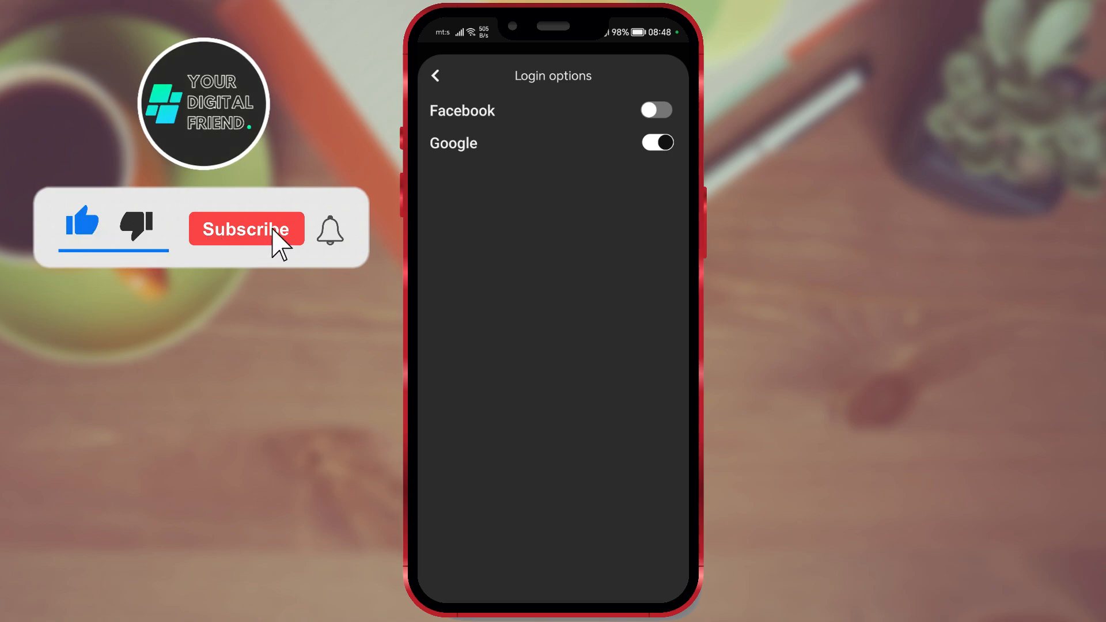
Step: Exit Pinterest's Login options page and go back to the phone's home screen
left_click(246, 229)
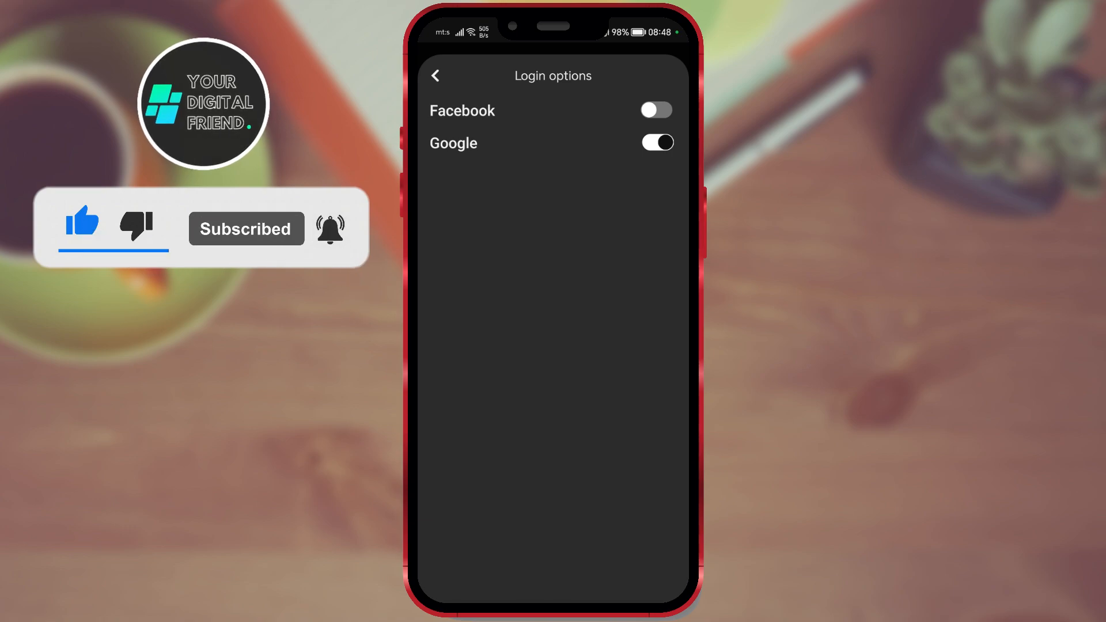
left_click(656, 110)
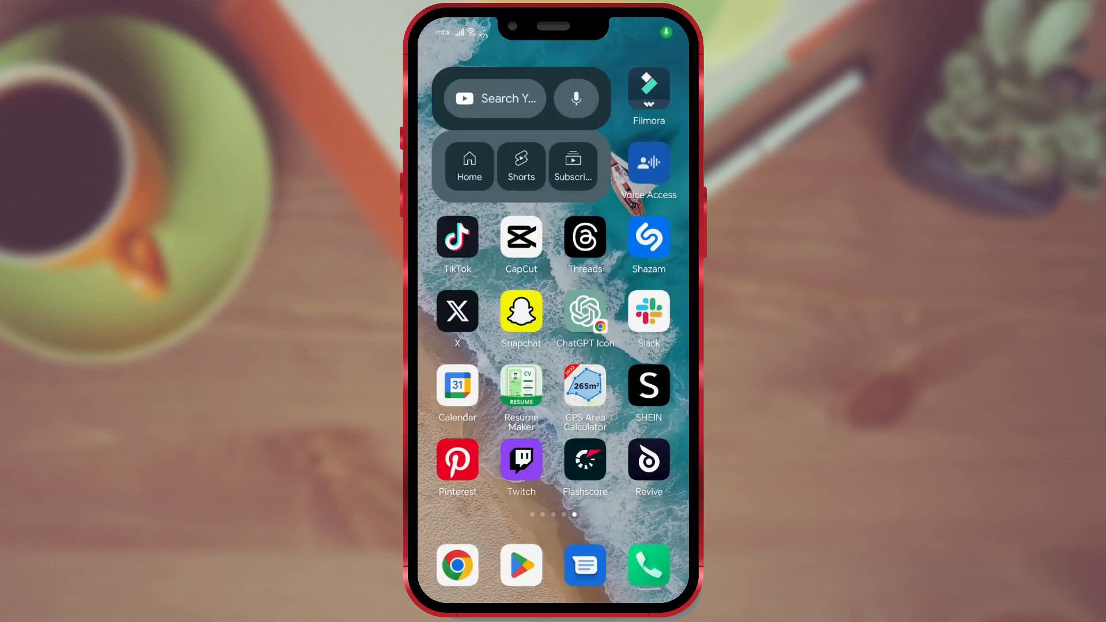
Step: Relaunch Pinterest and view the profile's Saved section, which has no ideas yet
left_click(457, 460)
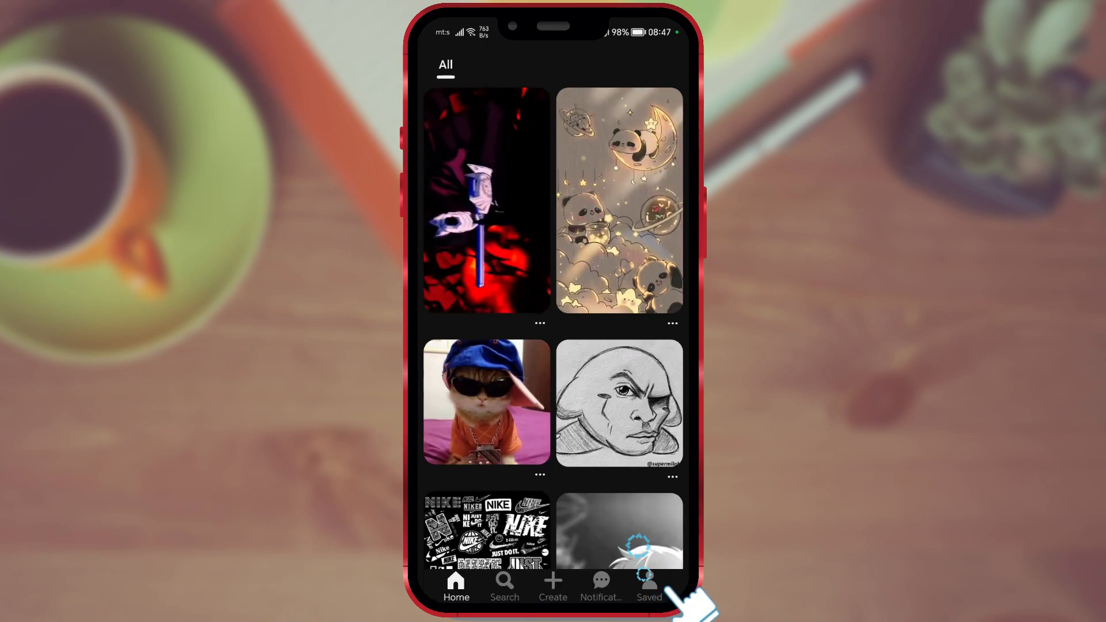
left_click(647, 585)
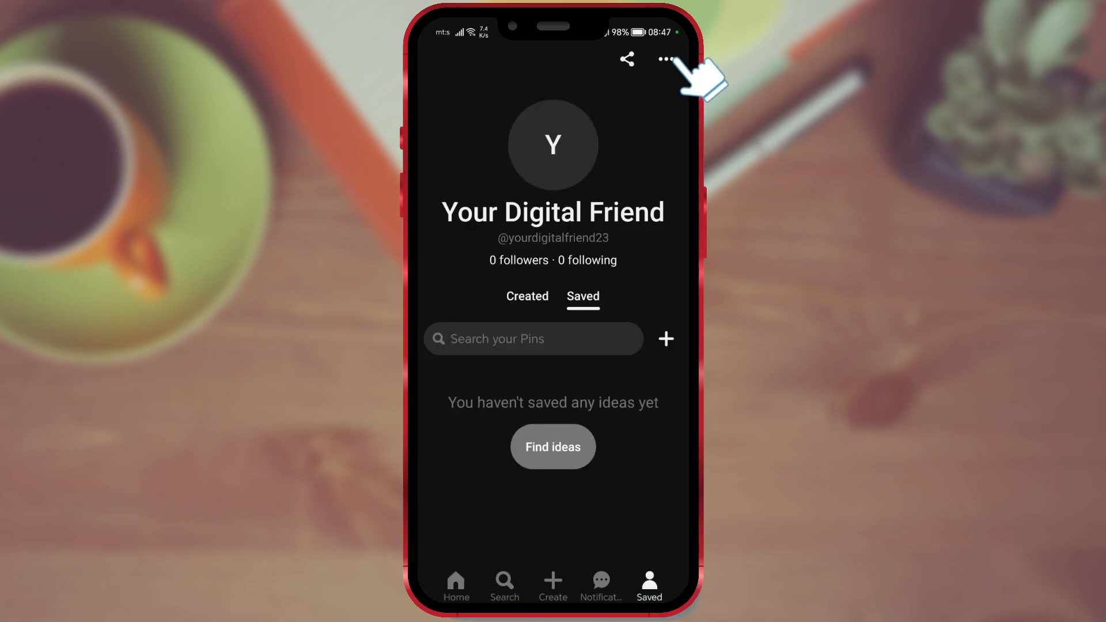
Step: Reach Pinterest's Security settings through the profile menu and Settings
left_click(663, 59)
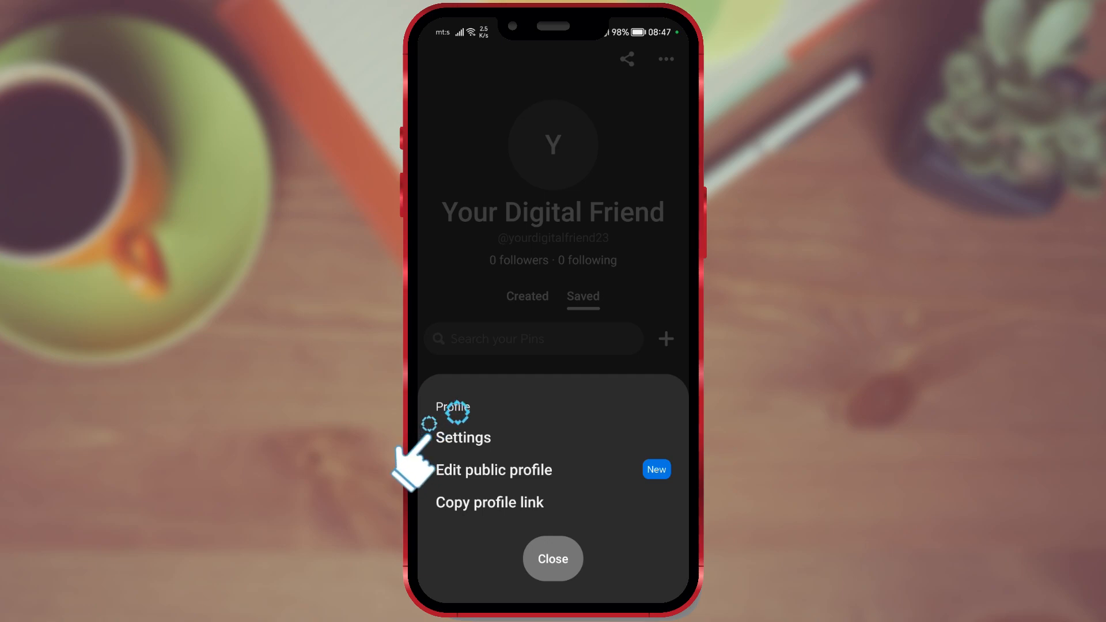
left_click(462, 437)
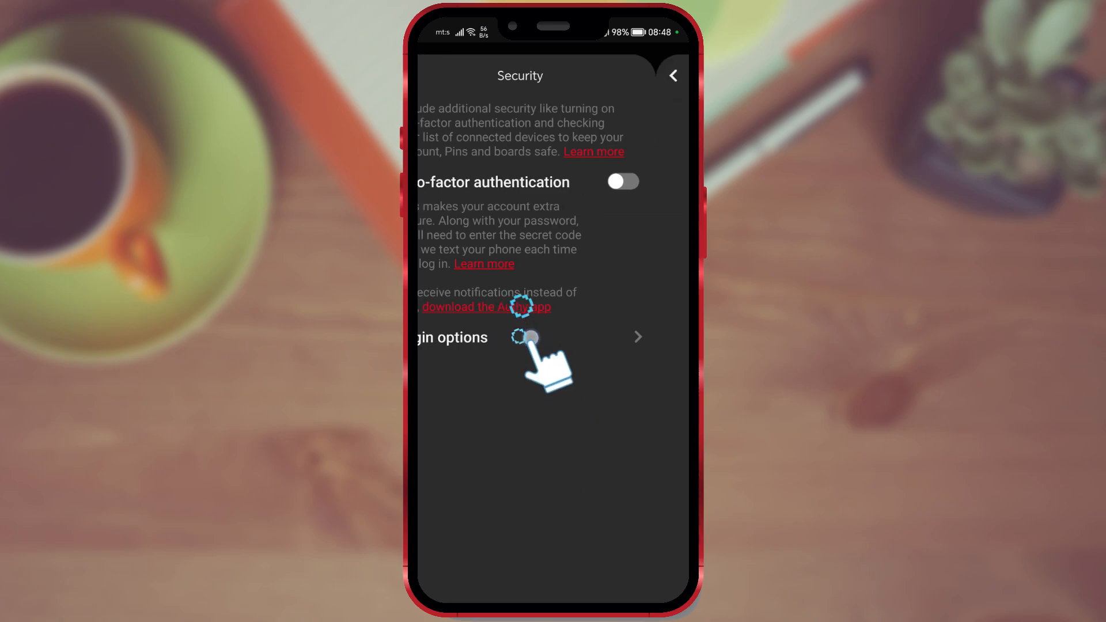
Step: Turn on Facebook under Login options to start Facebook authorization
left_click(453, 337)
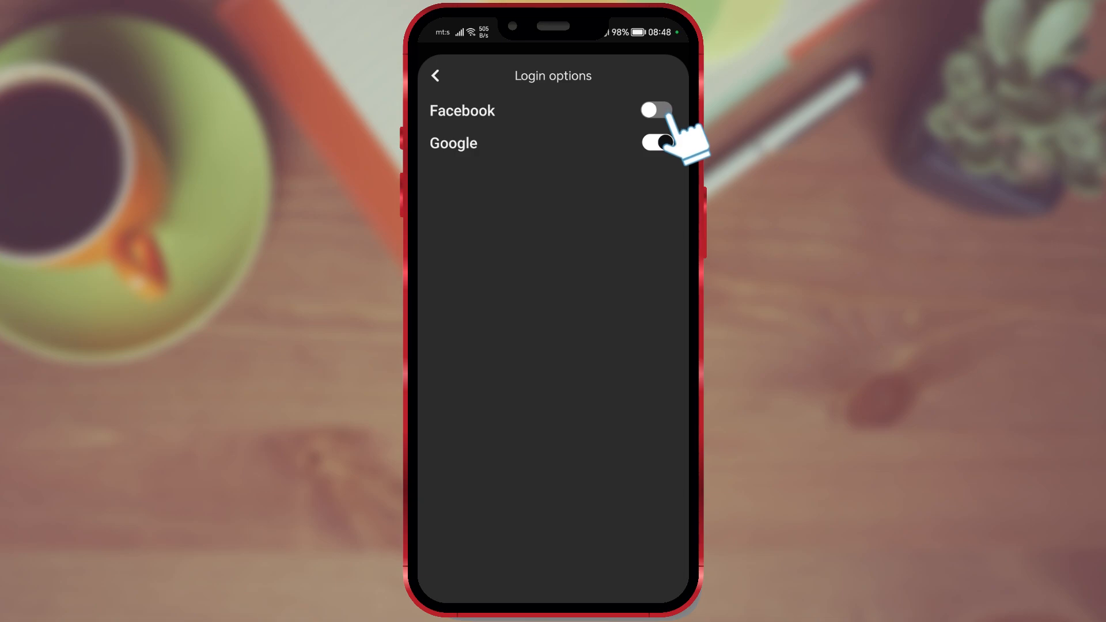
left_click(654, 142)
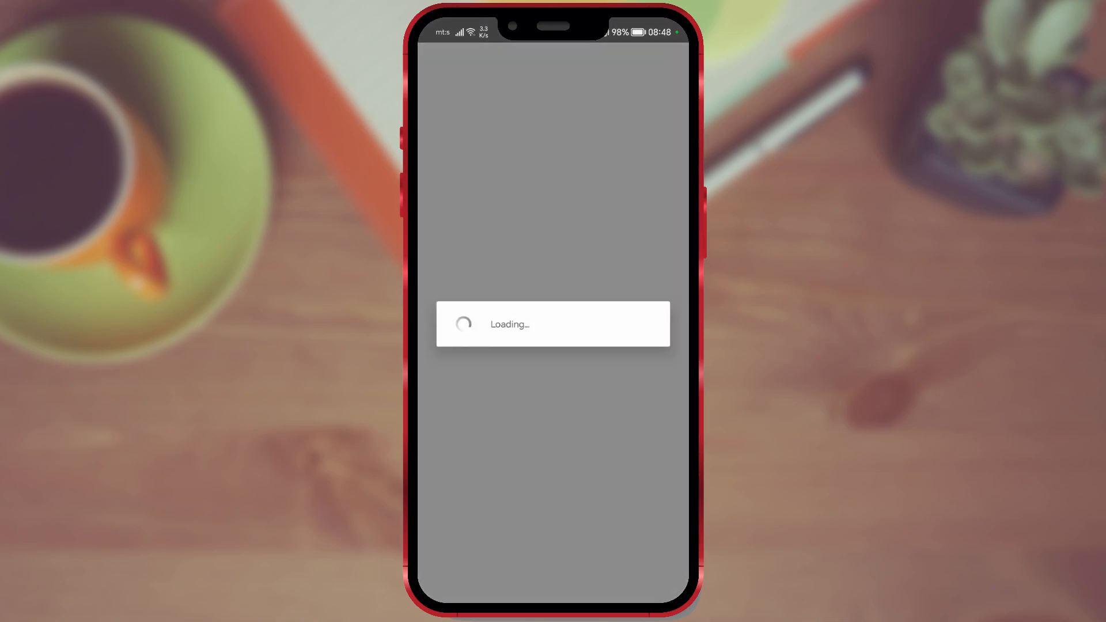